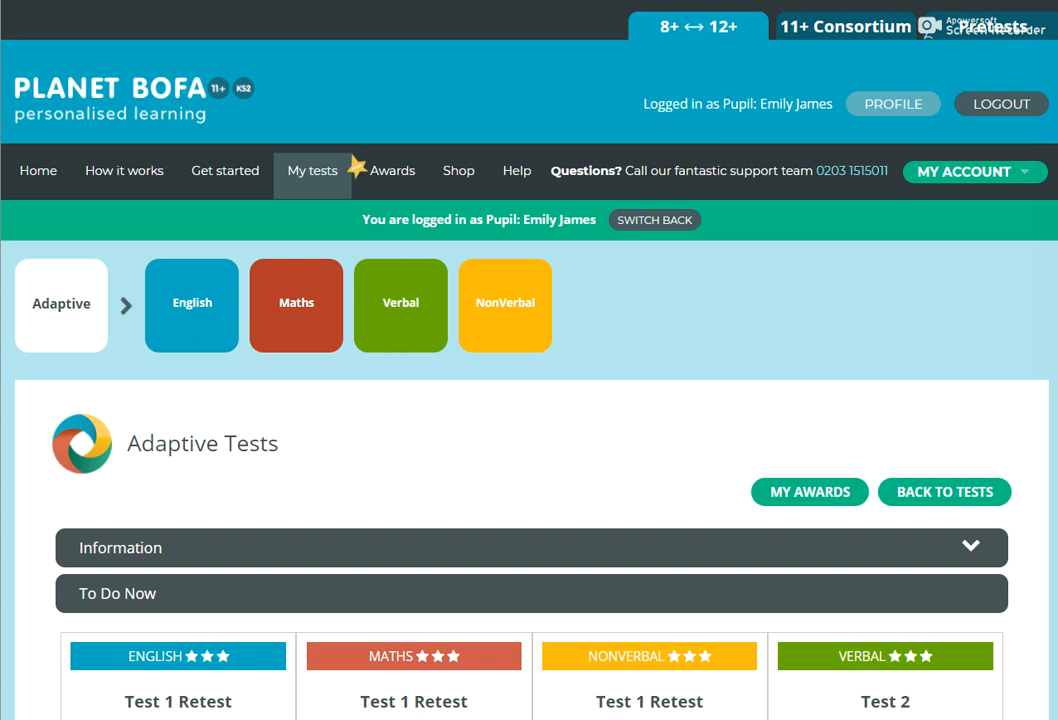
mouse_move(520, 245)
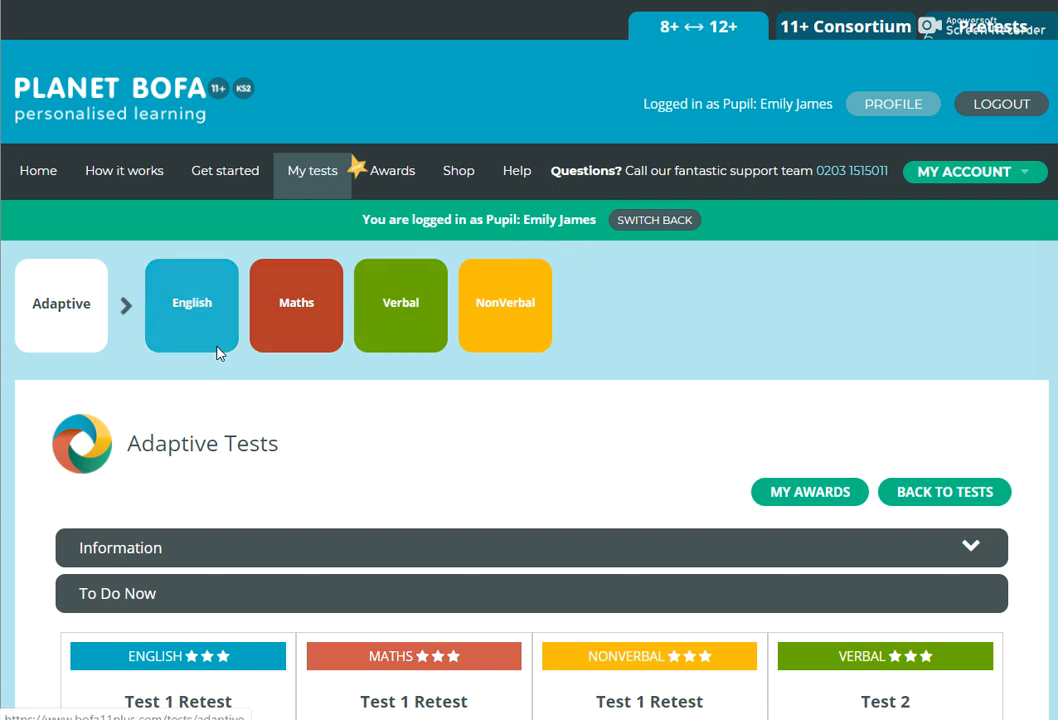
mouse_move(505, 338)
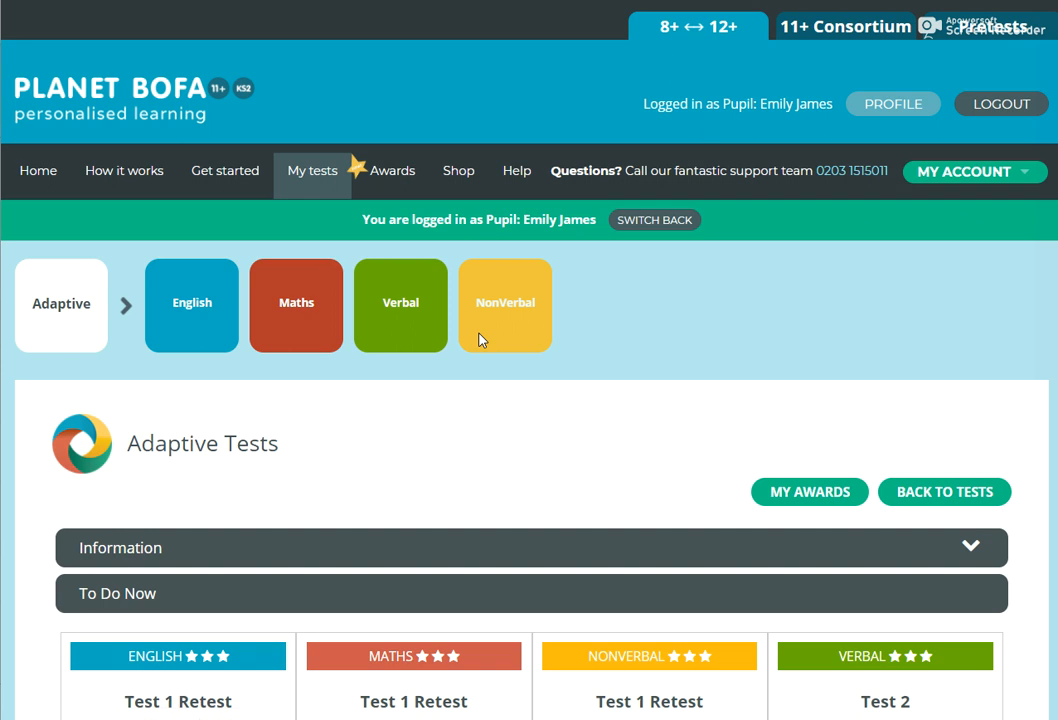
mouse_move(63, 287)
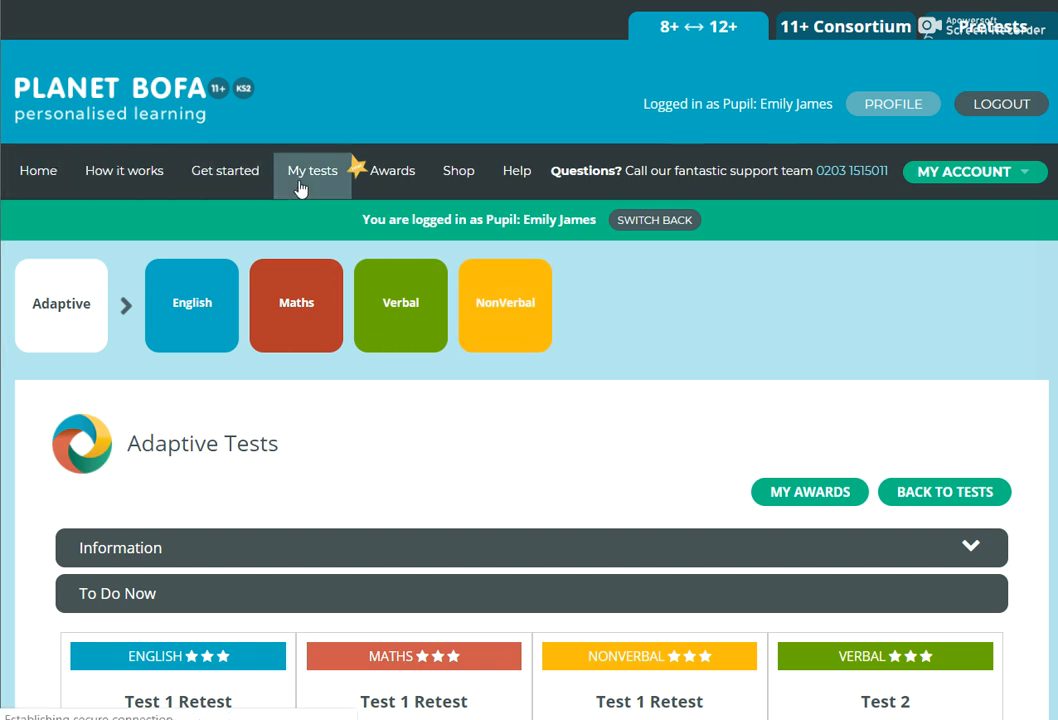
mouse_move(933, 370)
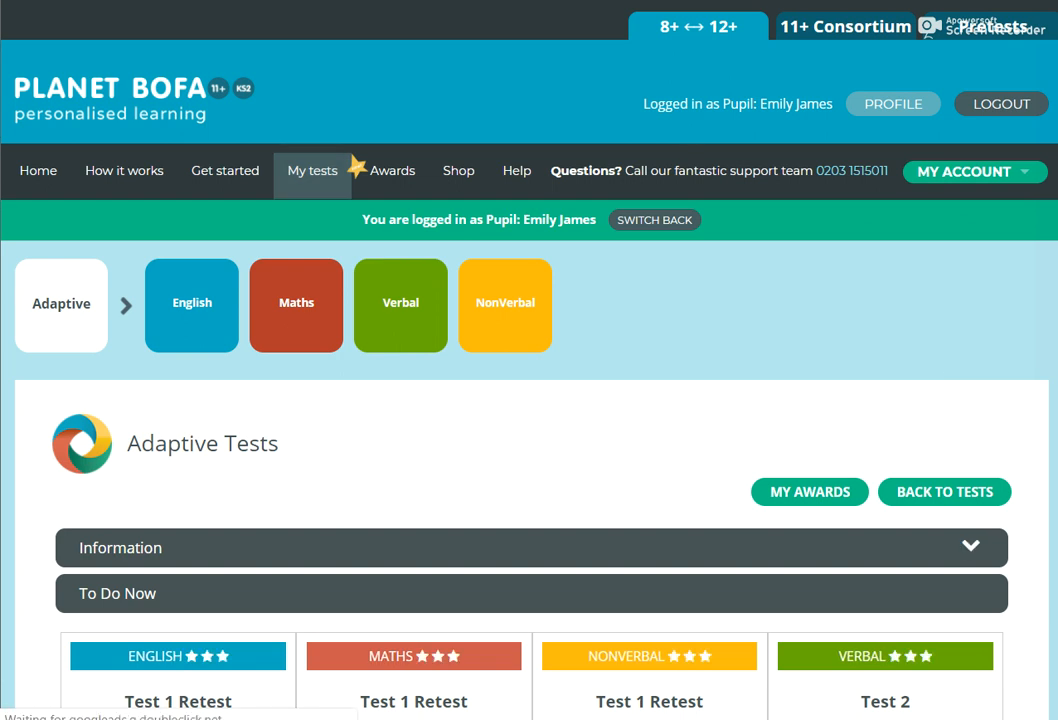
scroll(down, 3)
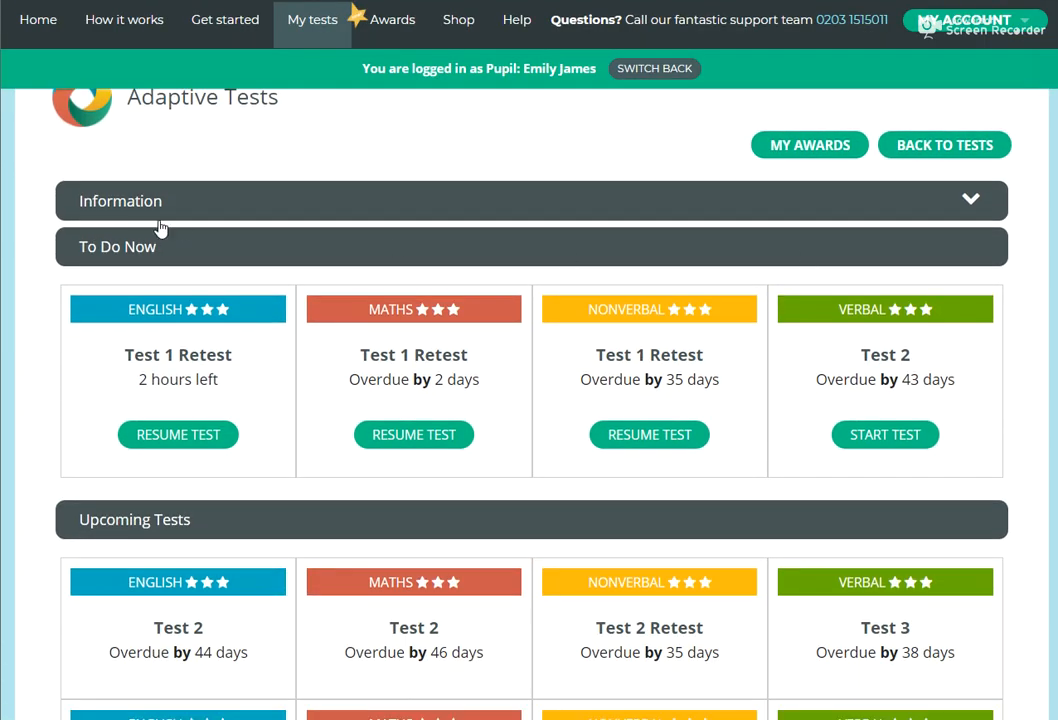
scroll(down, 3)
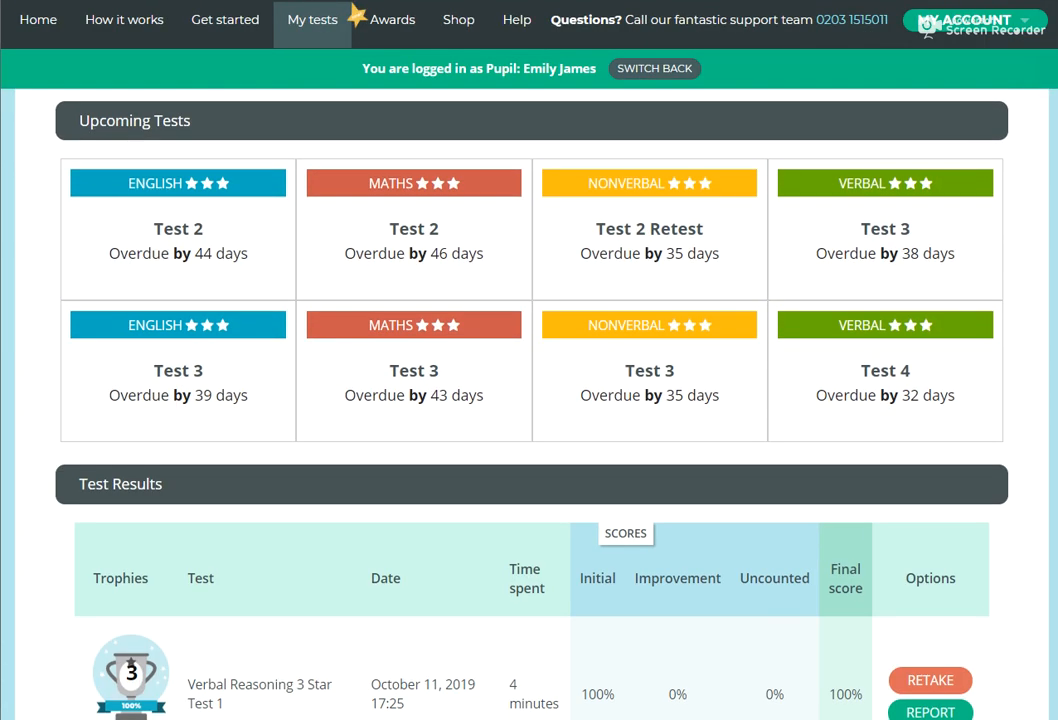
scroll(up, 3)
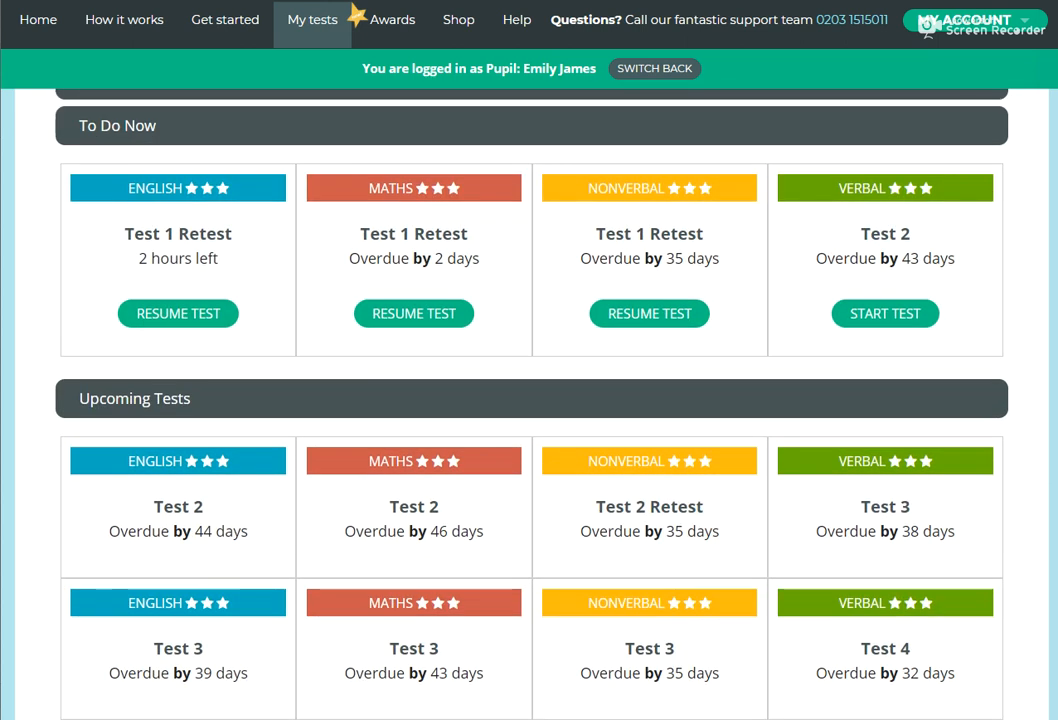
scroll(up, 3)
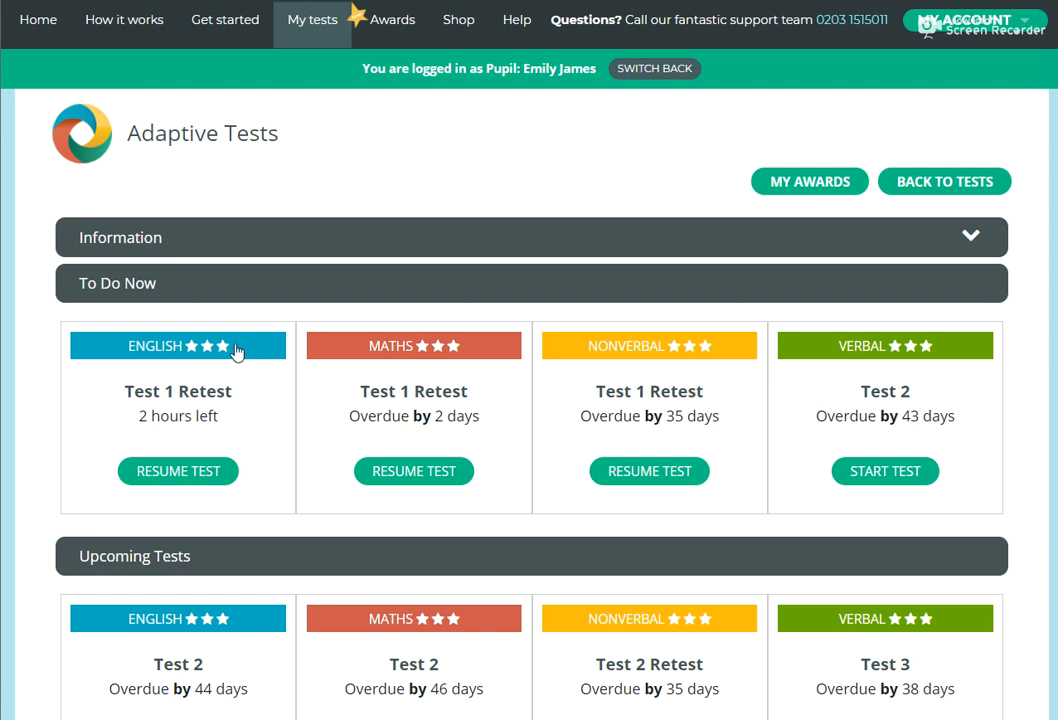
mouse_move(402, 573)
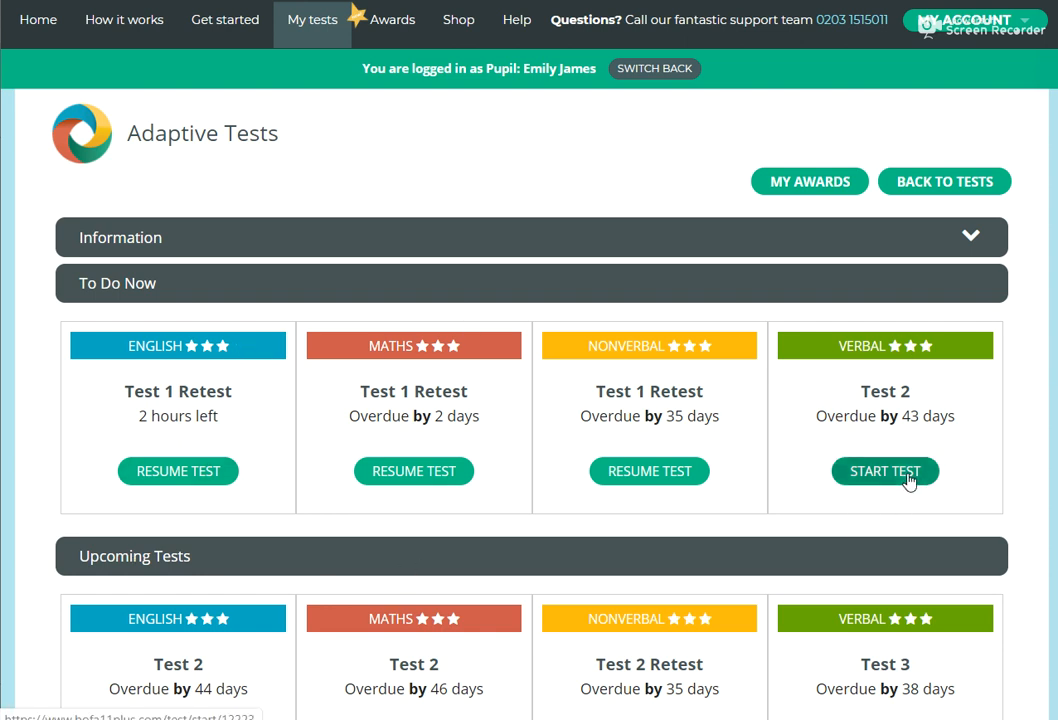
mouse_move(972, 424)
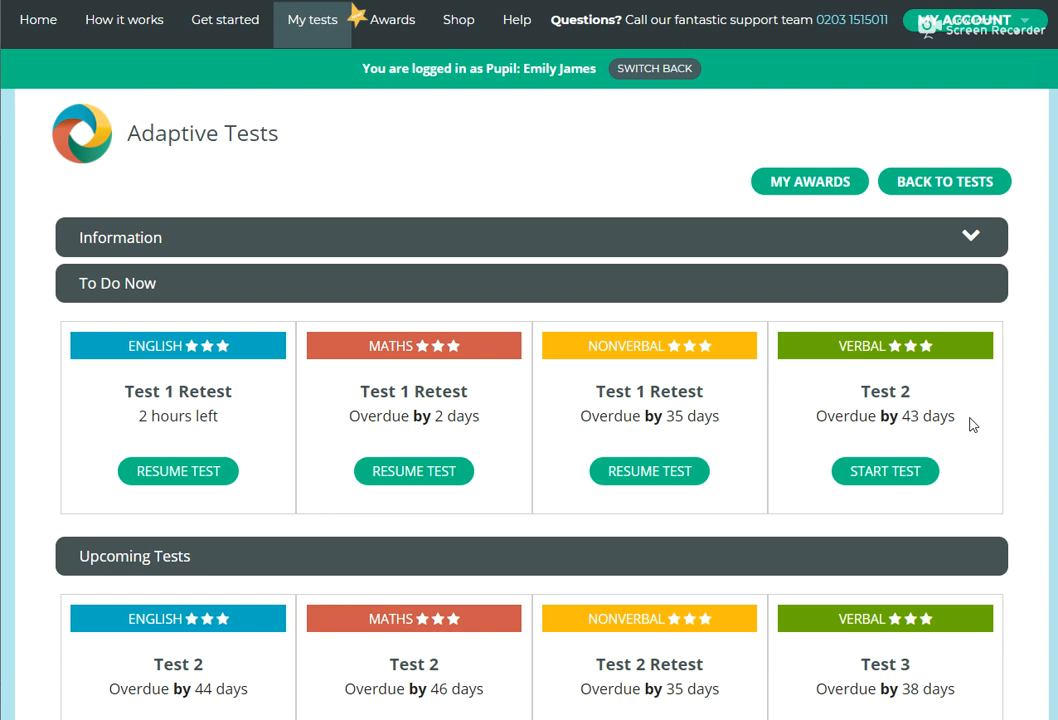
mouse_move(885, 471)
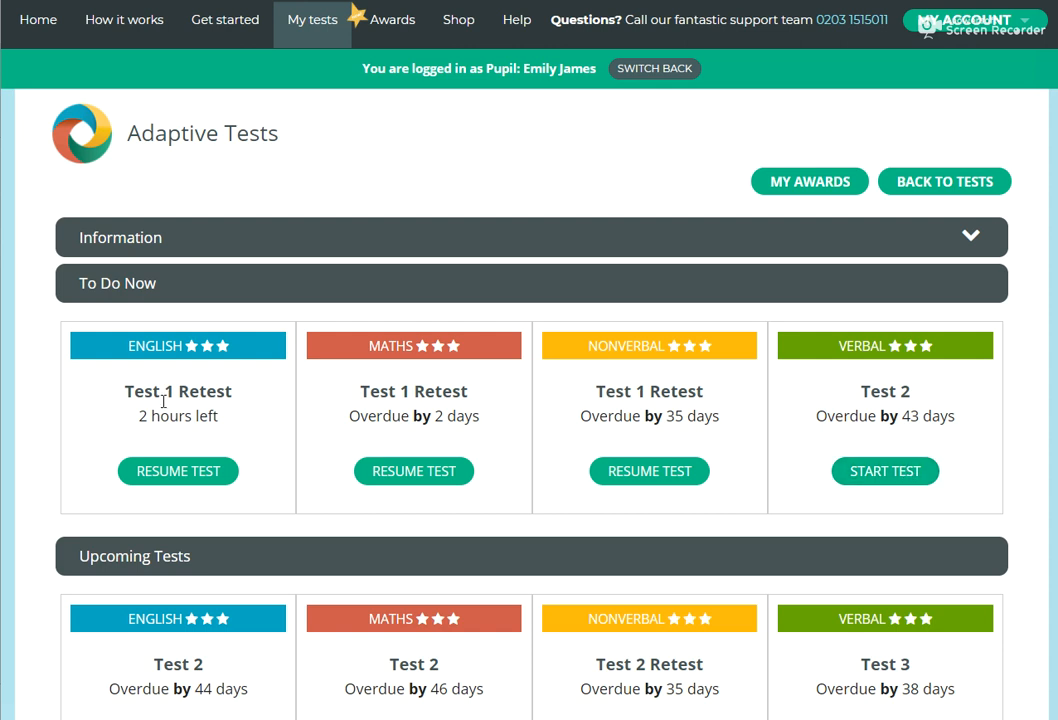
mouse_move(211, 499)
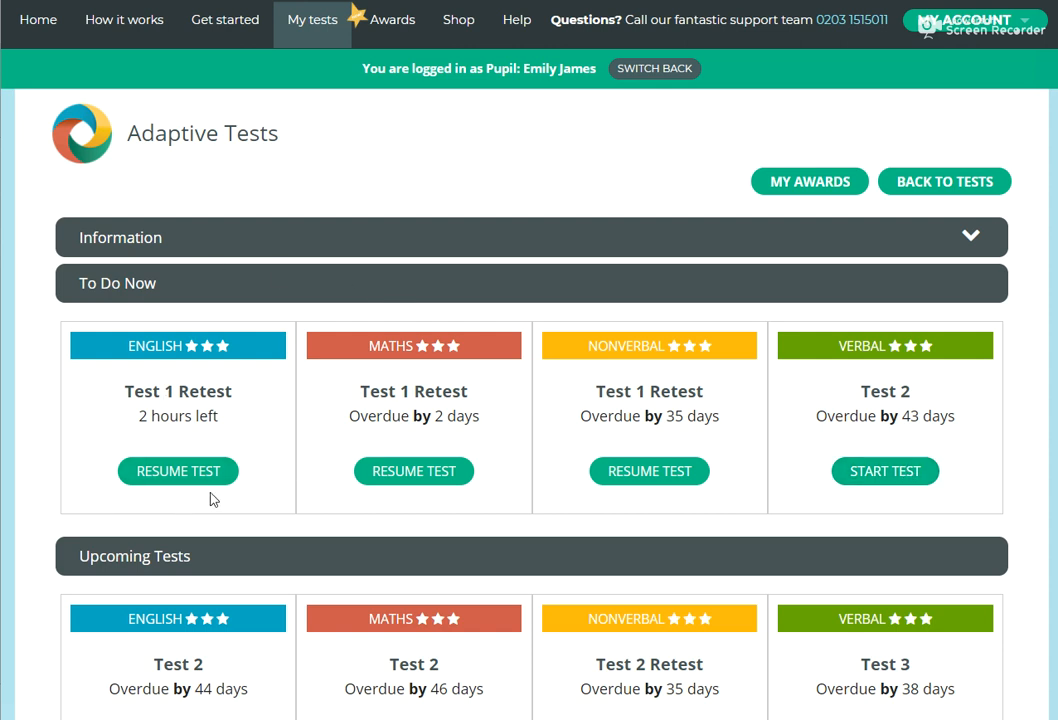
mouse_move(178, 471)
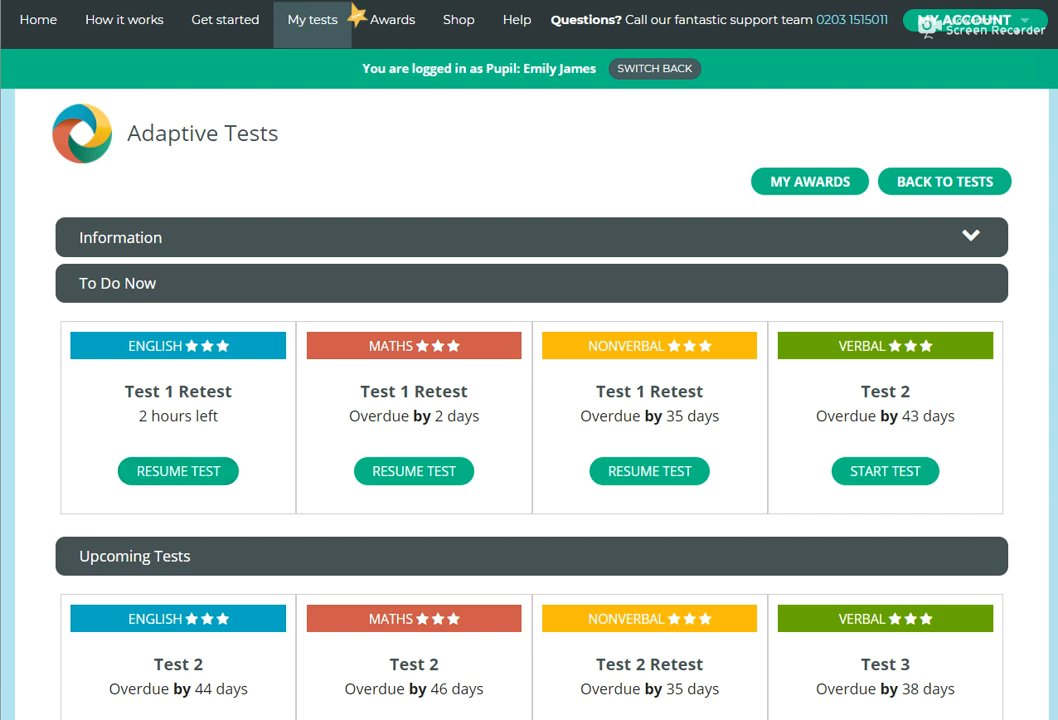
scroll(down, 3)
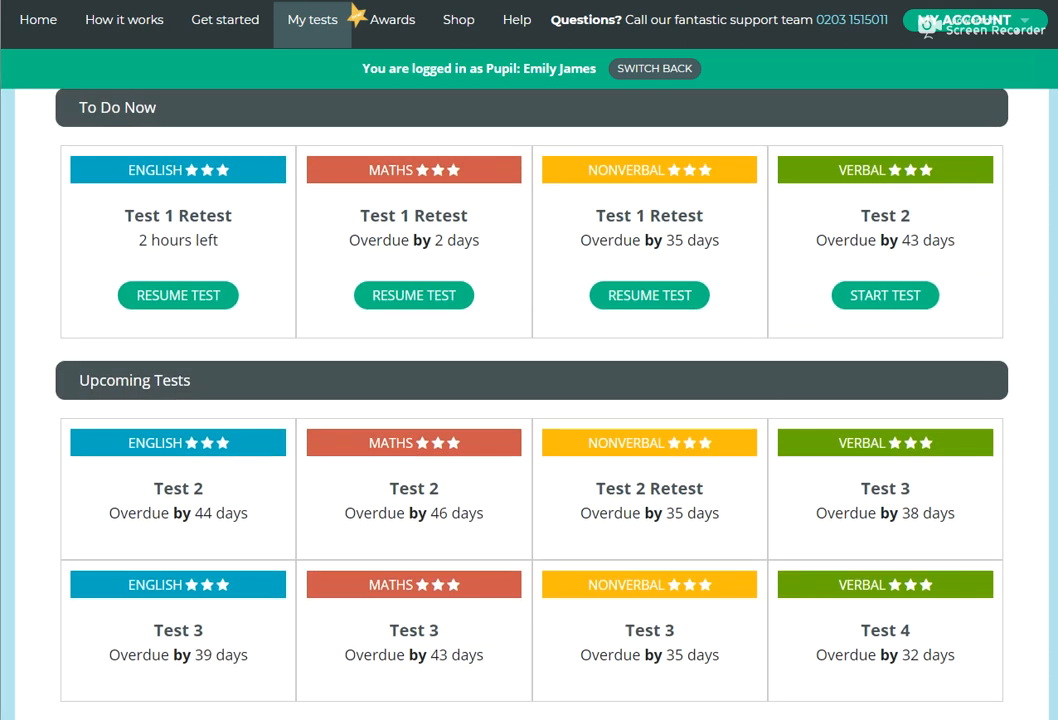